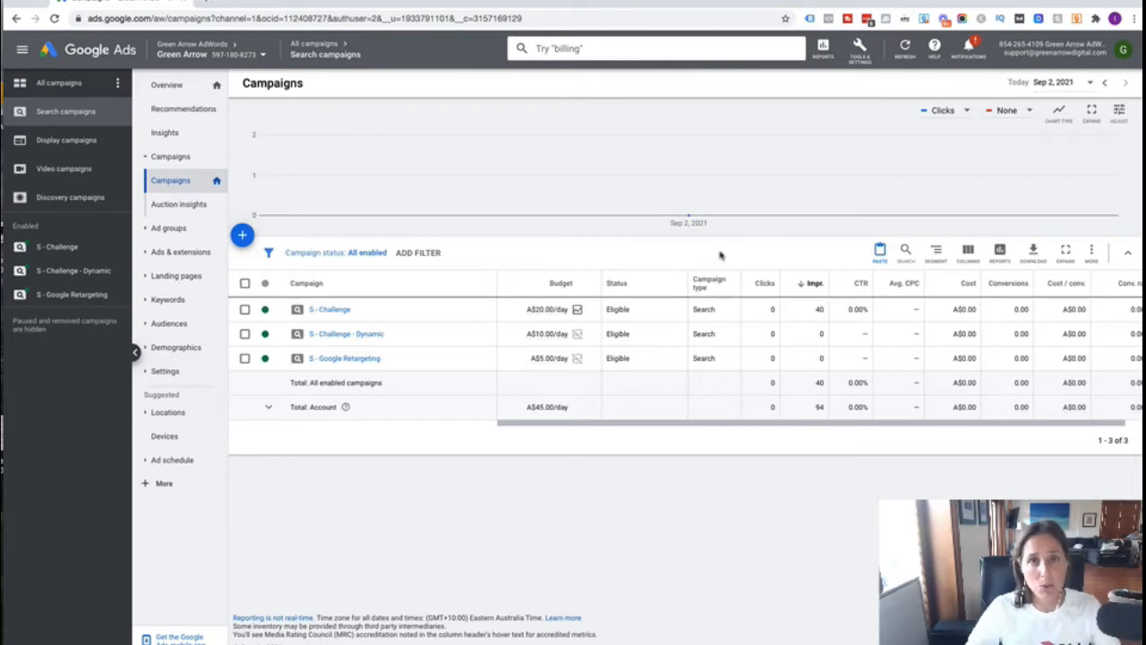
{"action": "mouse_move", "coordinate": [895, 82]}
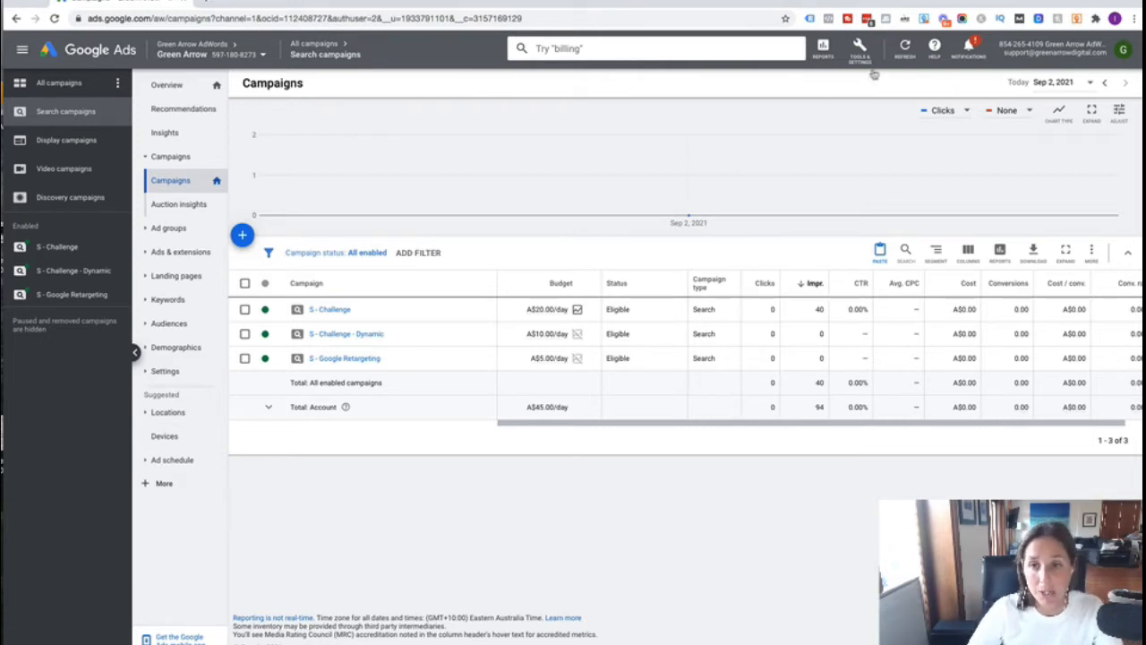
Open the Tools & Settings menu from the top bar.
{"action": "left_click", "coordinate": [859, 50]}
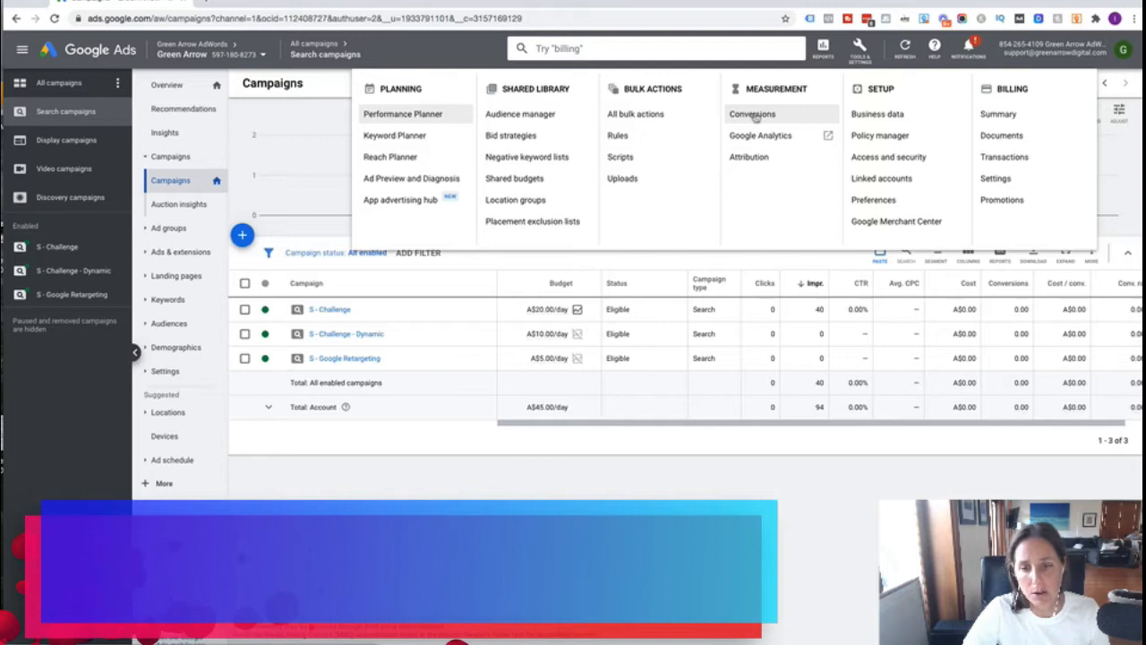
Close the tools menu and open the S - Challenge campaign's settings.
{"action": "left_click", "coordinate": [740, 467]}
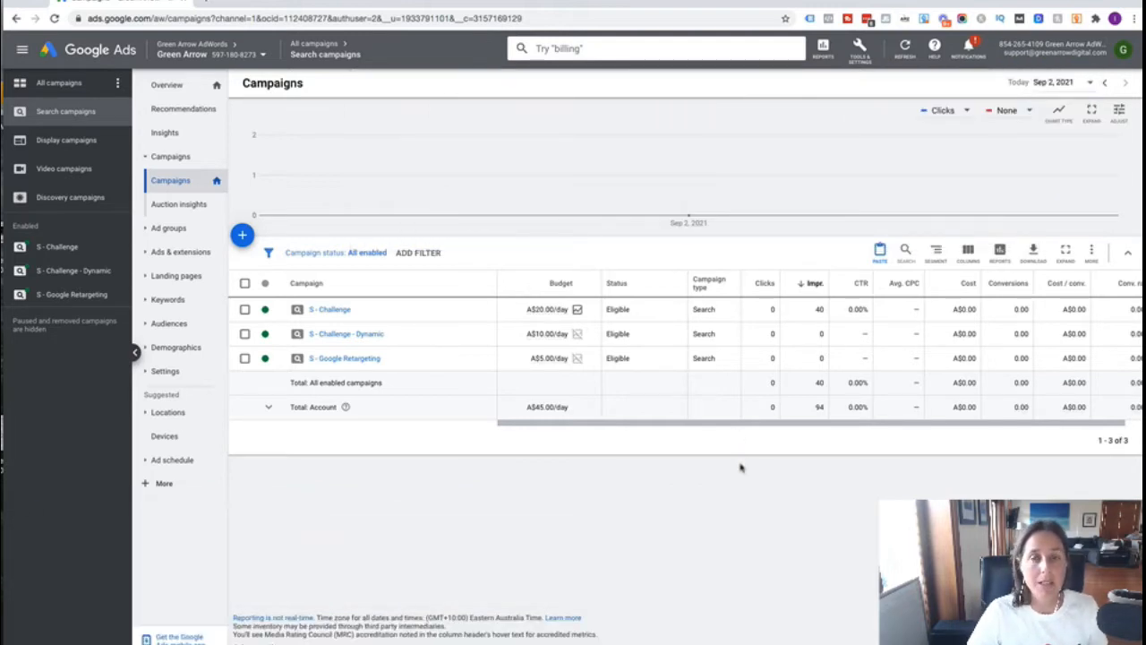
{"action": "mouse_move", "coordinate": [331, 308]}
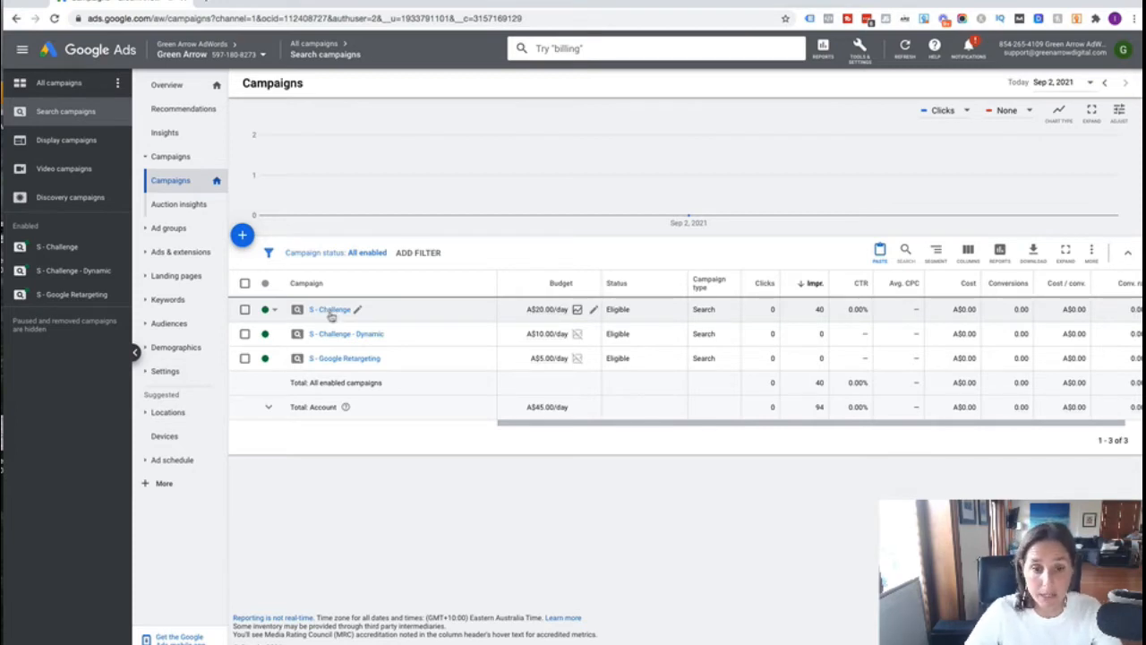
{"action": "left_click", "coordinate": [326, 309]}
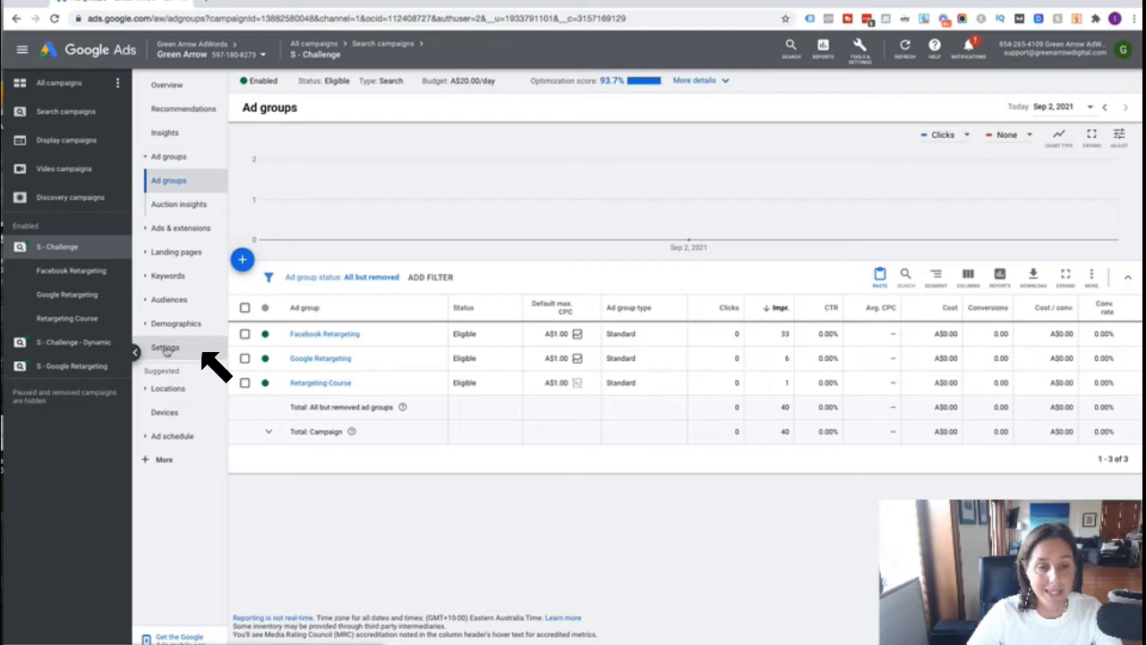
{"action": "left_click", "coordinate": [165, 346]}
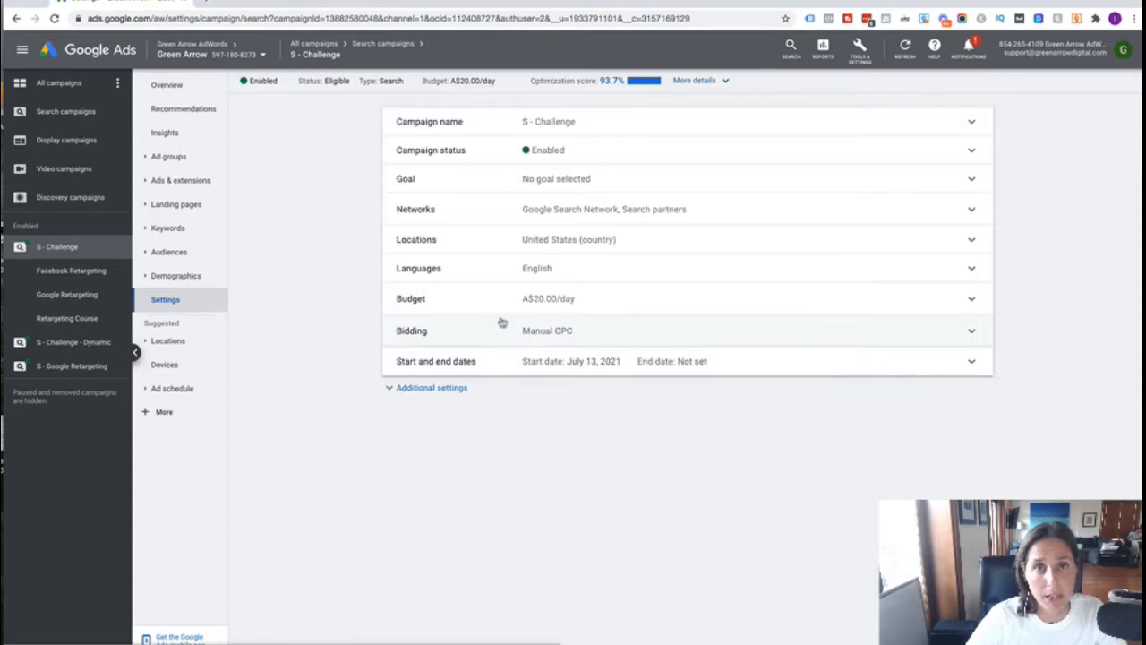
{"action": "mouse_move", "coordinate": [453, 224]}
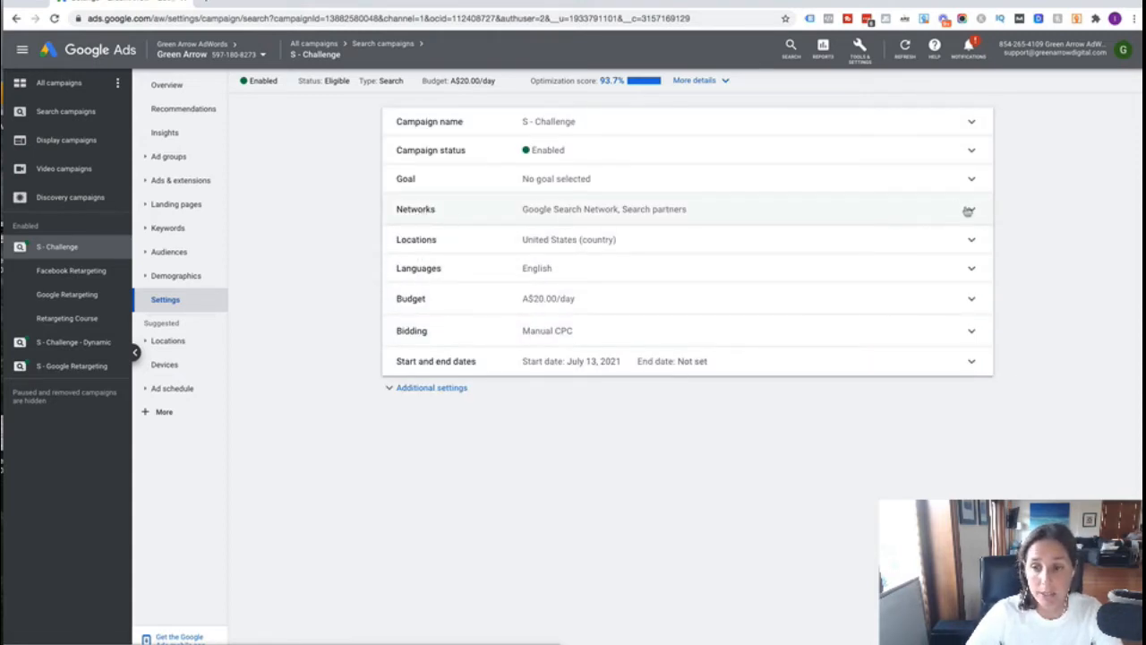
Untick Google Display Network in Networks, keeping search partners included.
{"action": "left_click", "coordinate": [967, 210]}
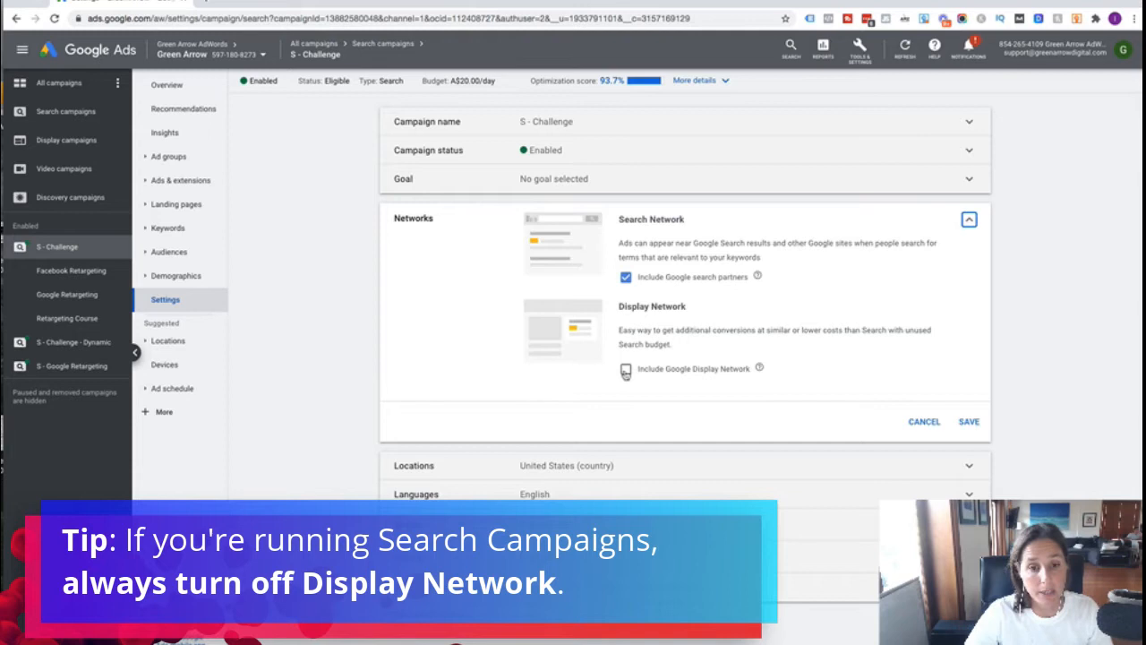
{"action": "left_click", "coordinate": [626, 370]}
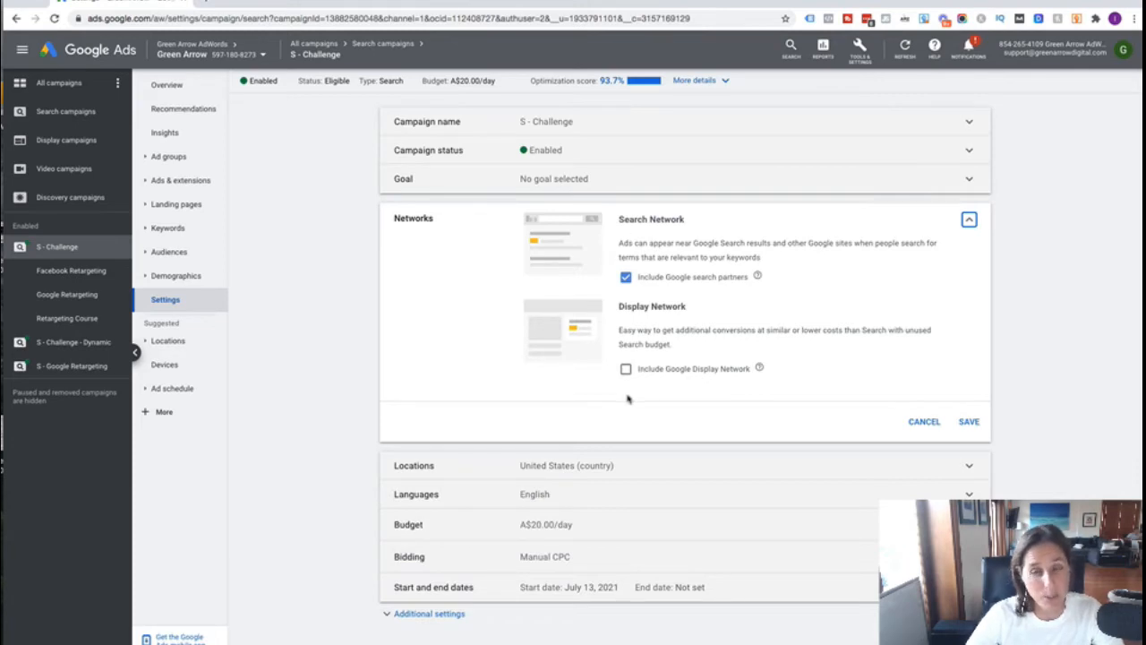
{"action": "mouse_move", "coordinate": [627, 380]}
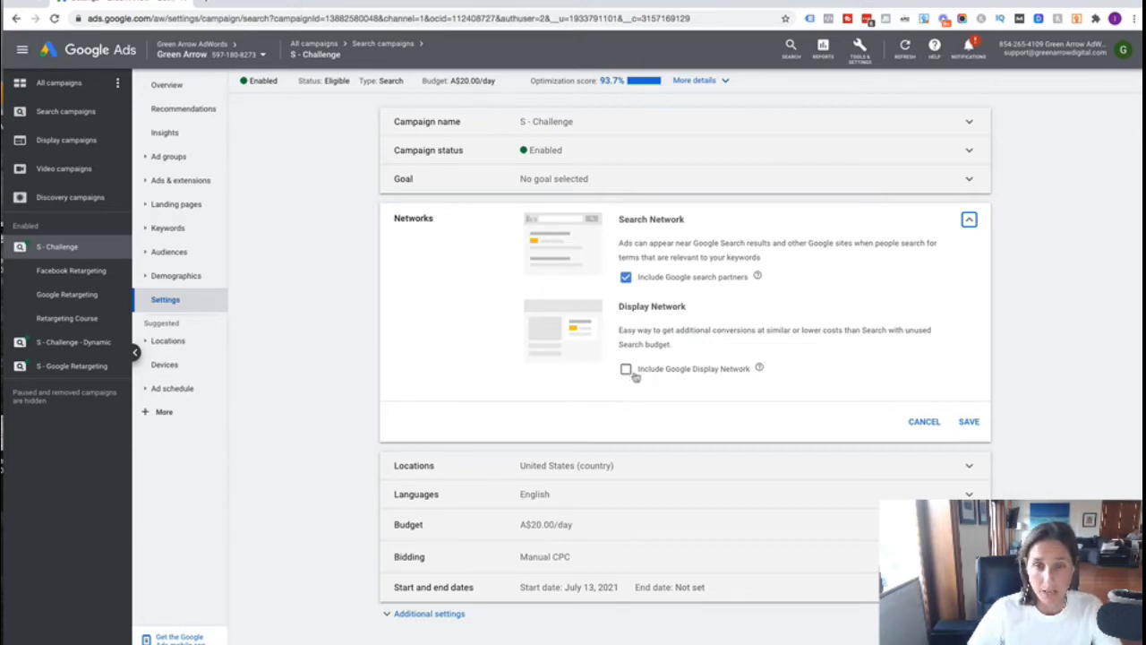
{"action": "mouse_move", "coordinate": [867, 382]}
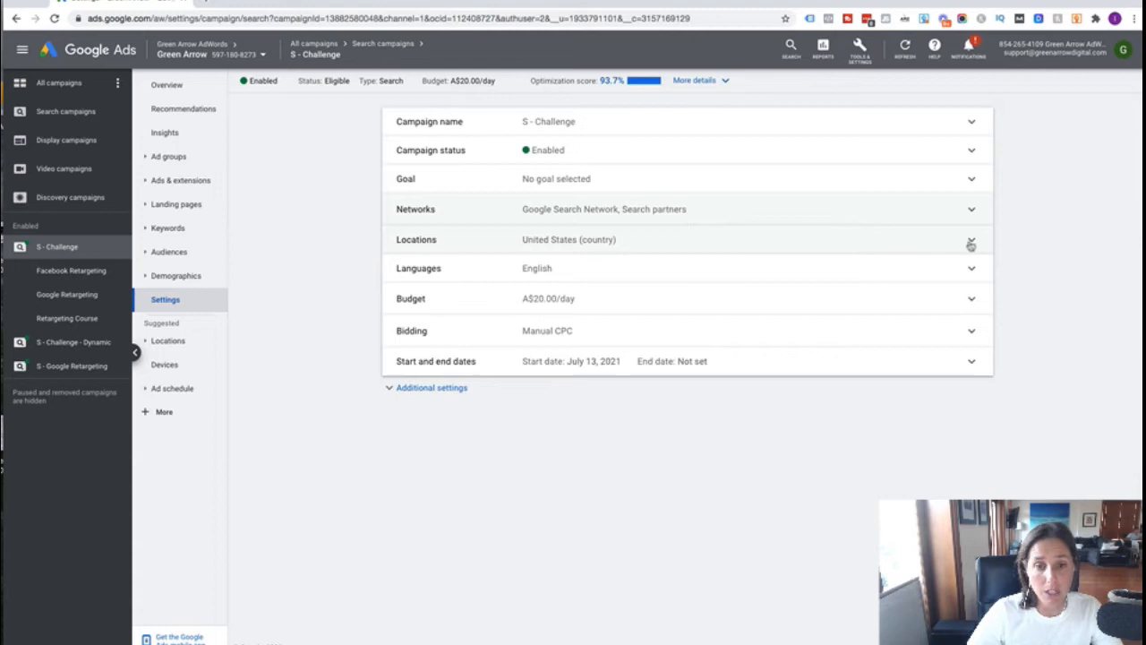
Expand the S - Challenge campaign's Locations setting to review targeting.
{"action": "left_click", "coordinate": [972, 243]}
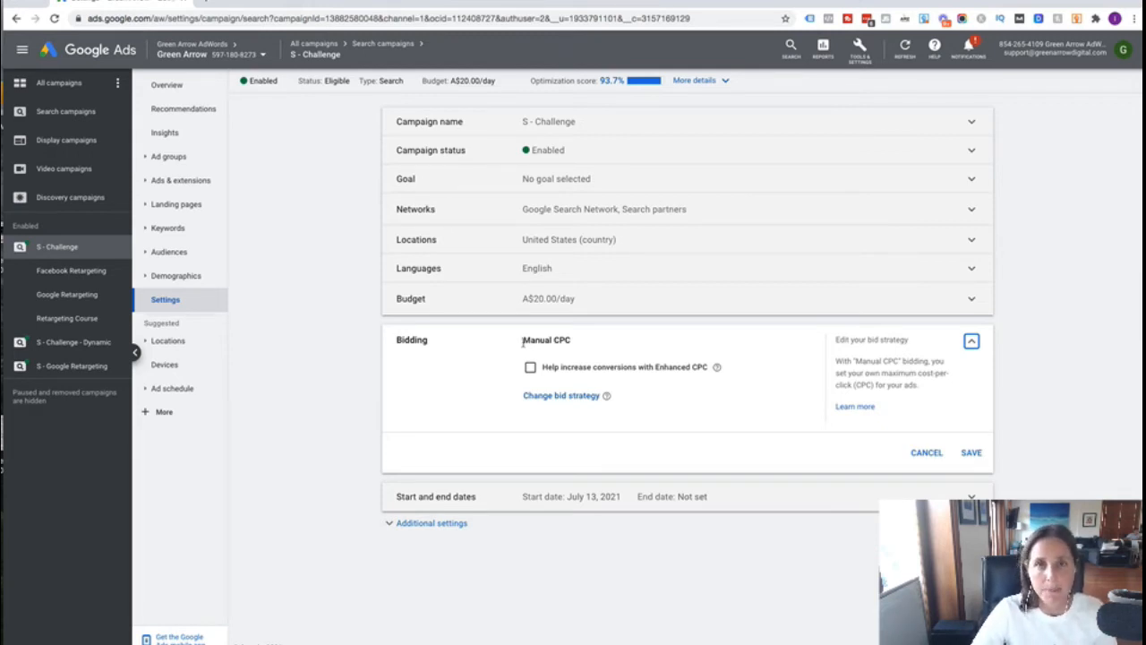
Highlight the Manual CPC bid strategy in the Bidding section.
{"action": "double_click", "coordinate": [546, 340]}
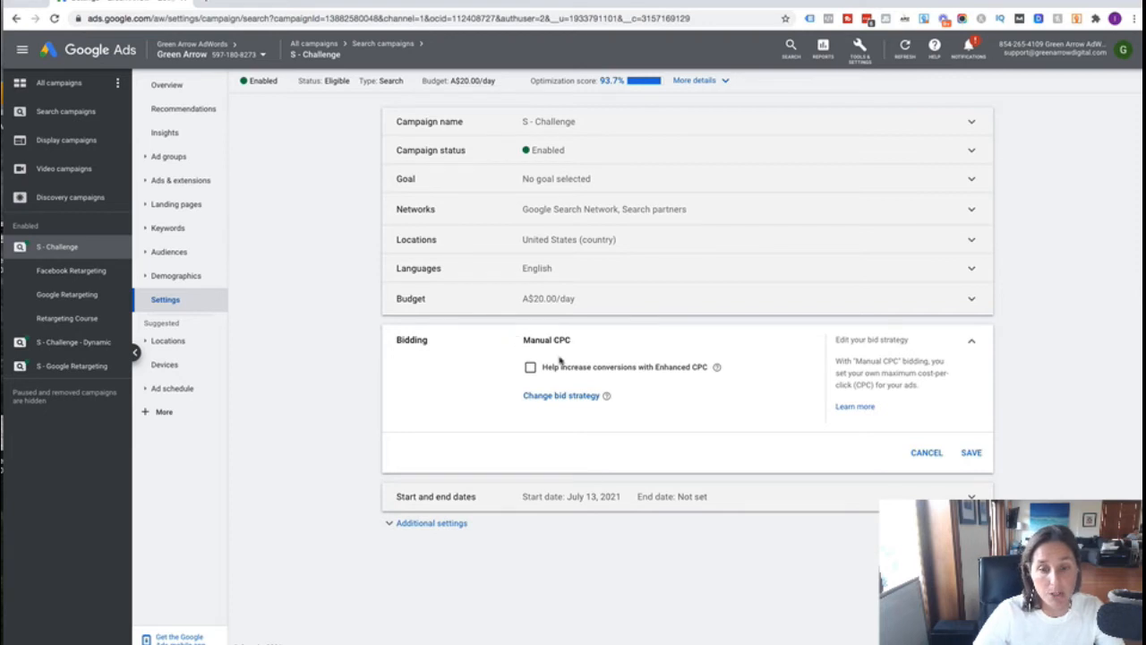
{"action": "mouse_move", "coordinate": [540, 402]}
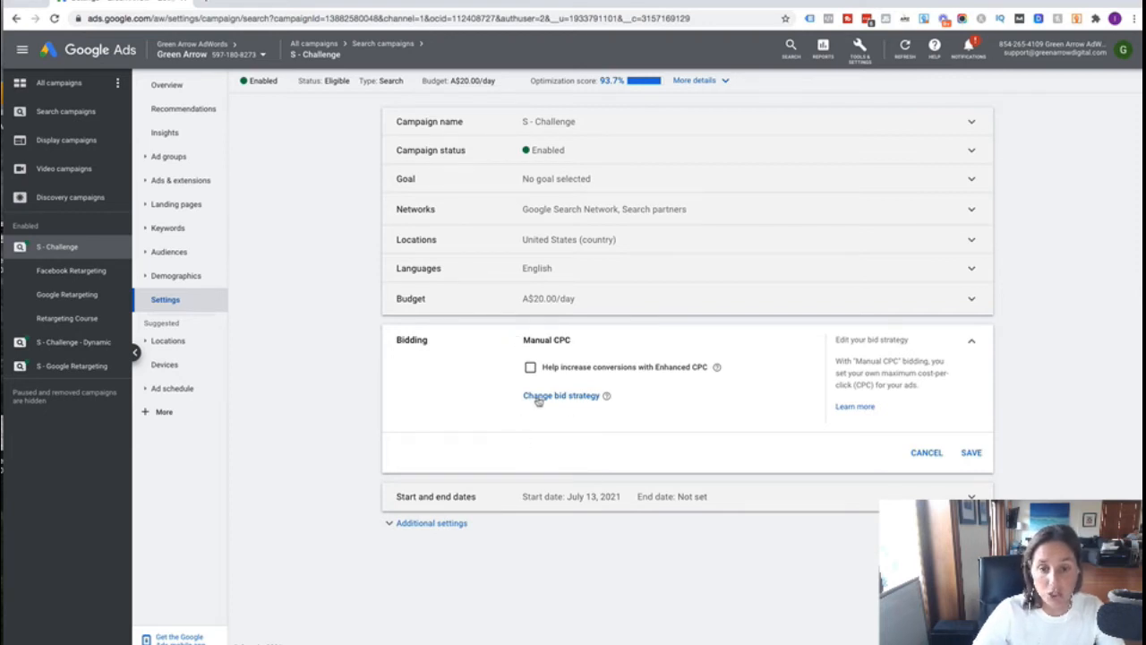
Choose Manual CPC with Enhanced CPC unchecked as the bid strategy and save.
{"action": "left_click", "coordinate": [560, 395]}
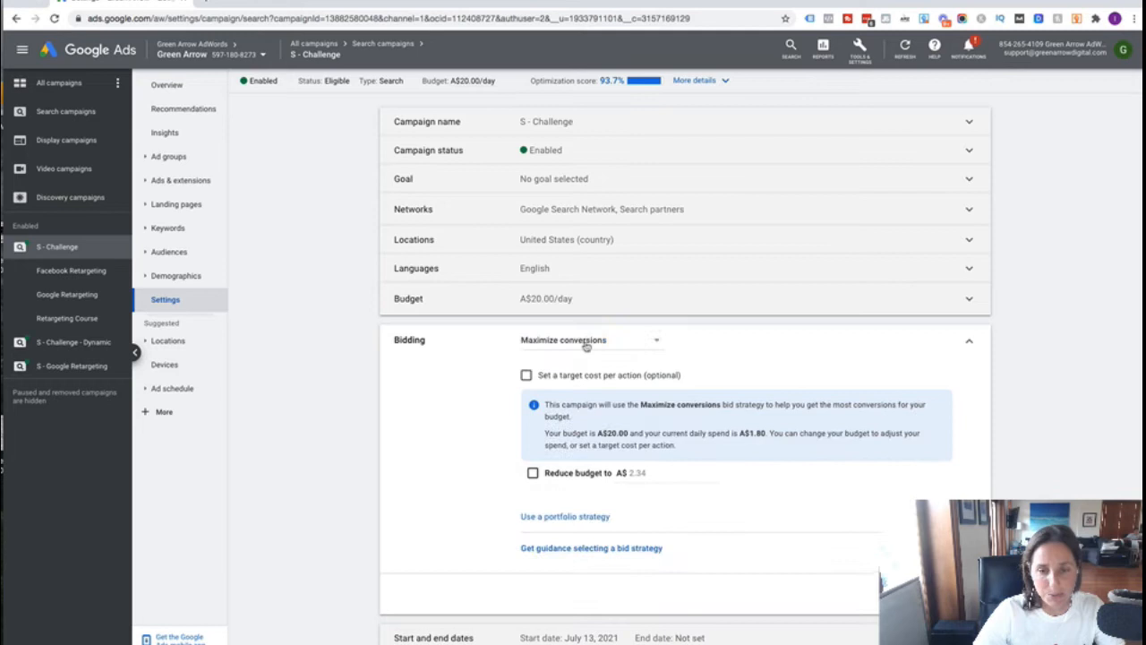
{"action": "left_click", "coordinate": [589, 340]}
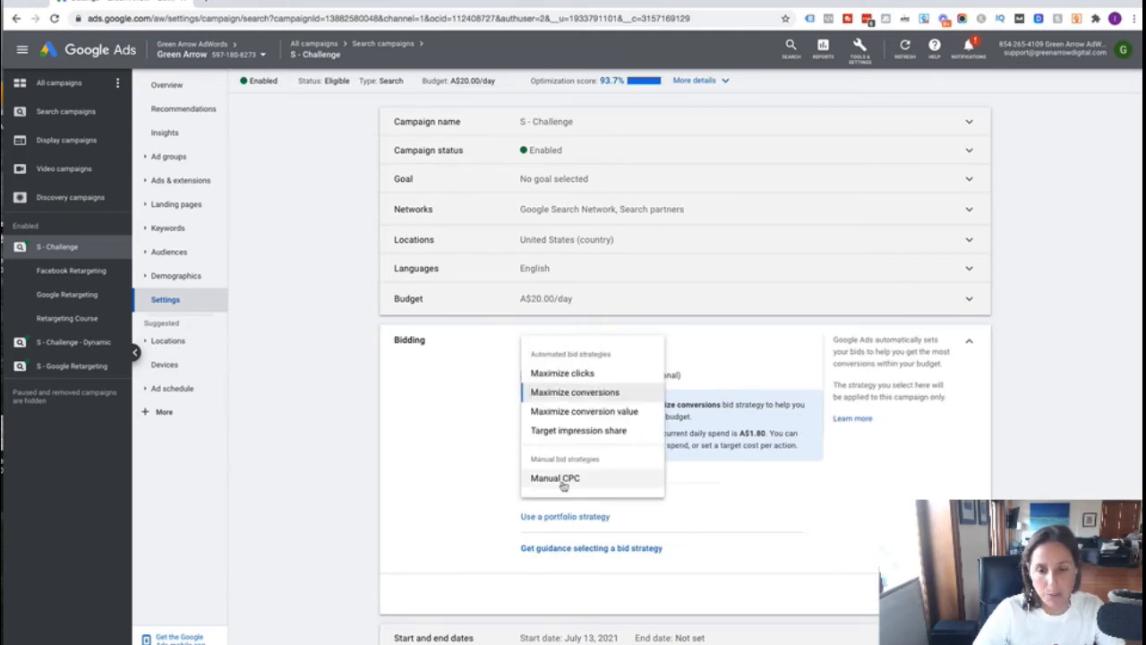
{"action": "left_click", "coordinate": [554, 478]}
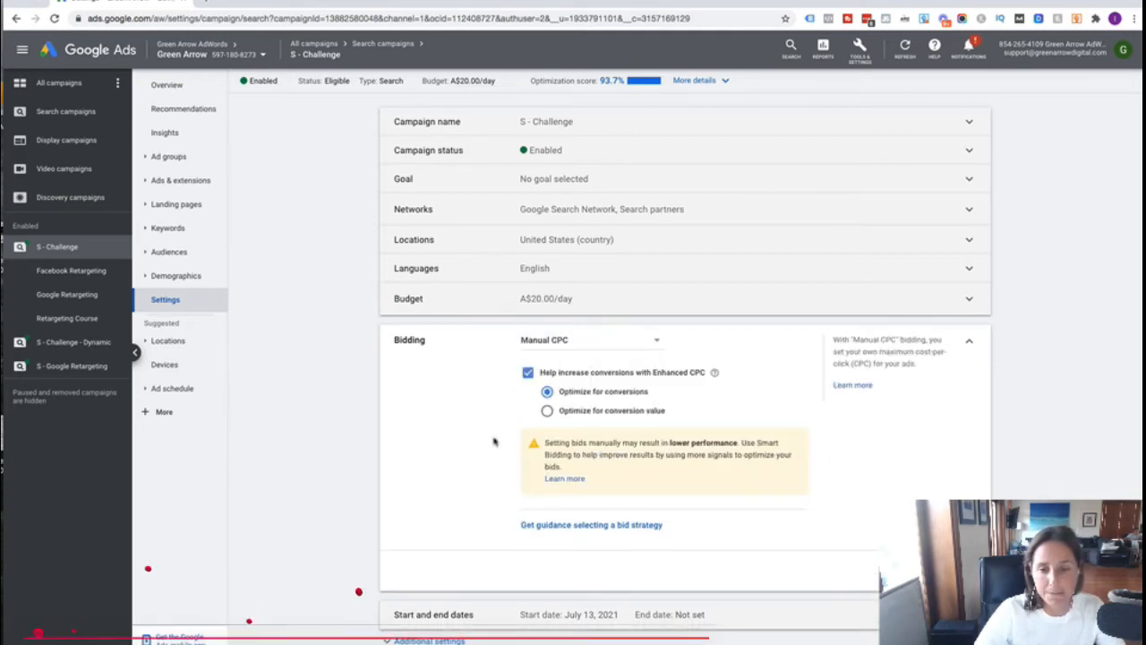
{"action": "left_click", "coordinate": [529, 372]}
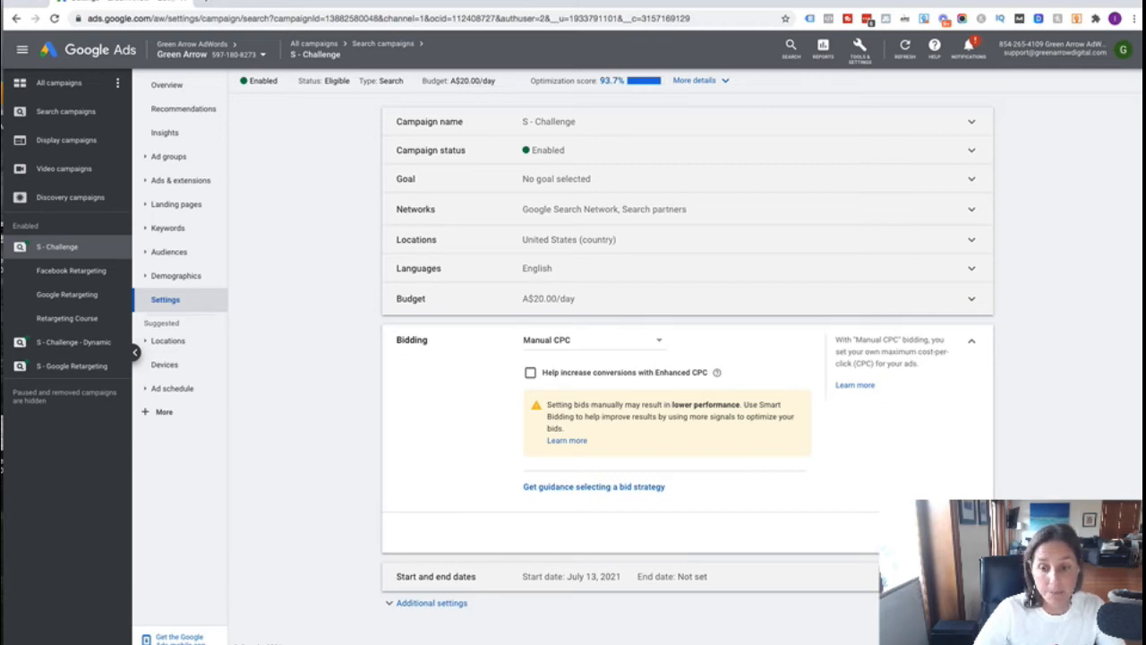
{"action": "left_click", "coordinate": [971, 339]}
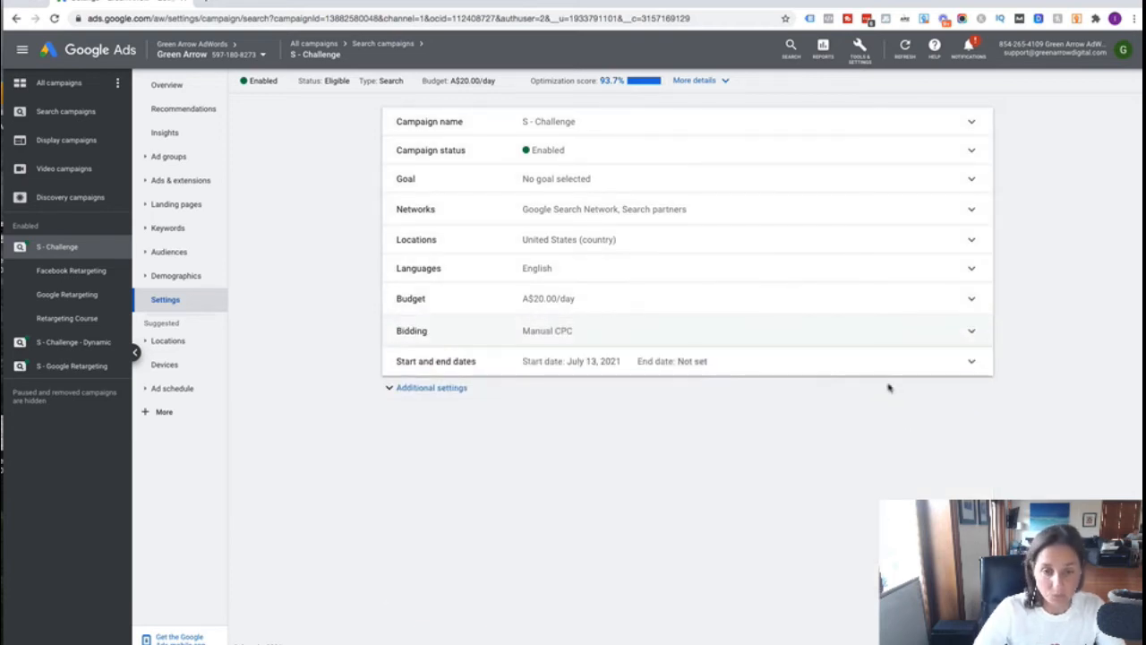
{"action": "mouse_move", "coordinate": [887, 383]}
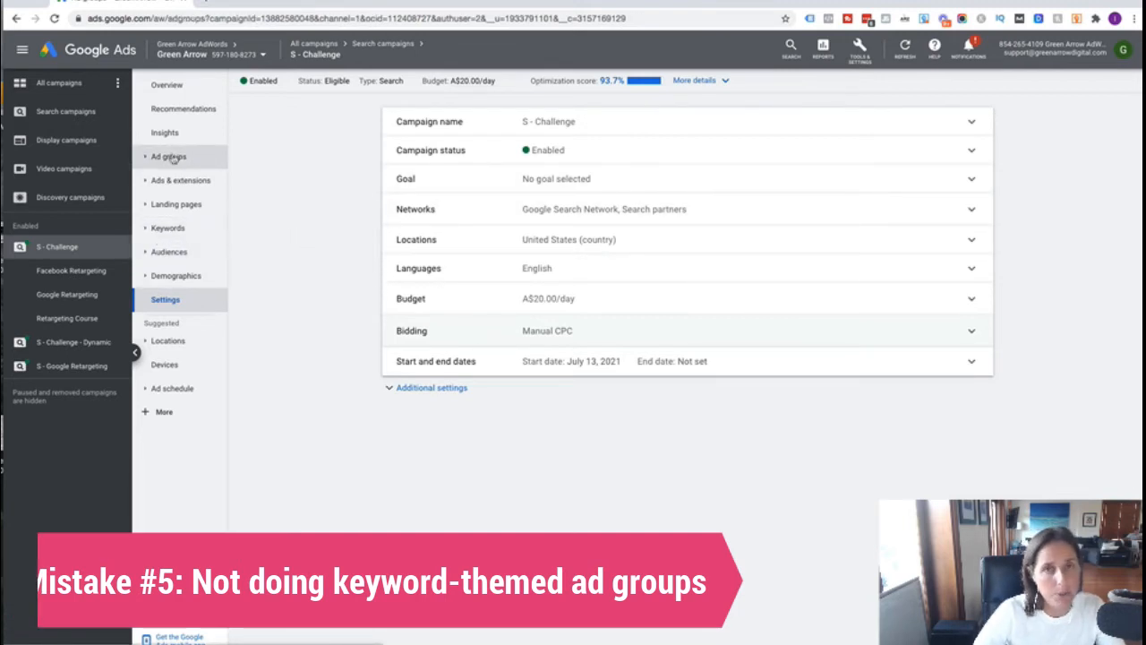
Go to Ad groups and open Facebook Retargeting's keyword list.
{"action": "left_click", "coordinate": [170, 156]}
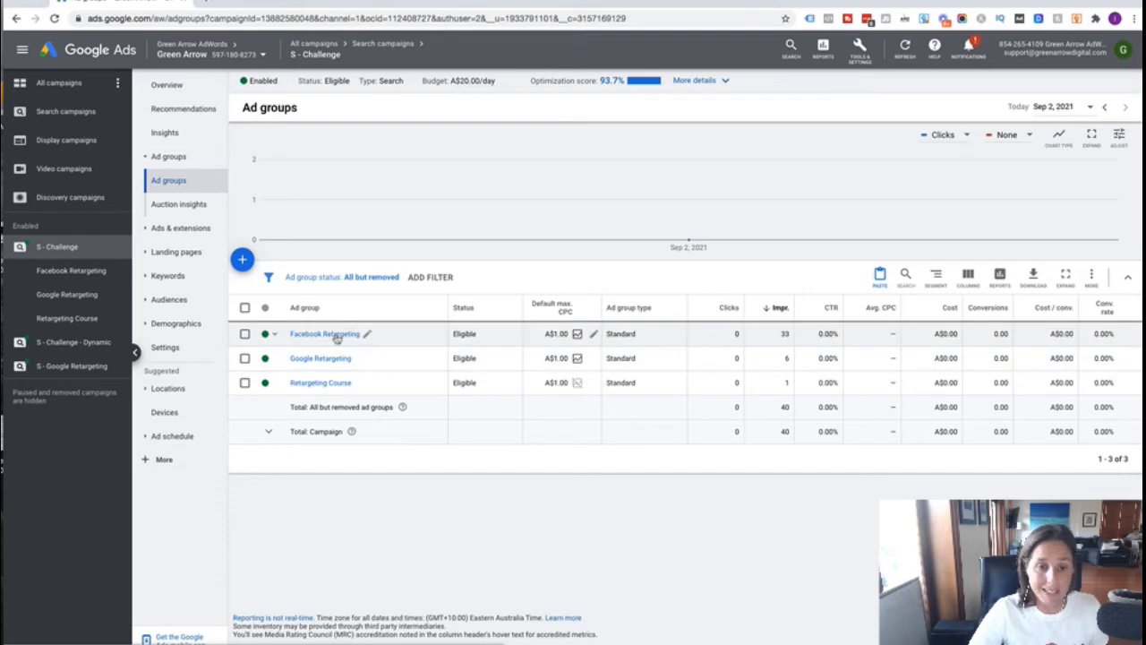
{"action": "left_click", "coordinate": [324, 334]}
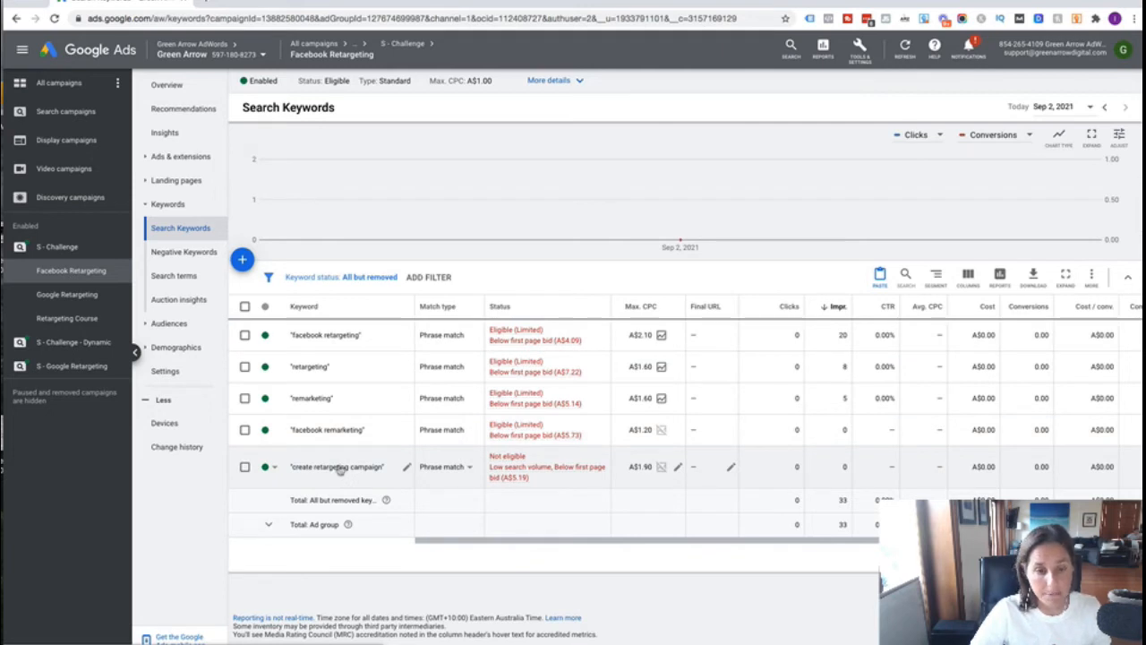
Switch to the Google Retargeting ad group's search keywords from the campaign tree.
{"action": "left_click", "coordinate": [66, 294]}
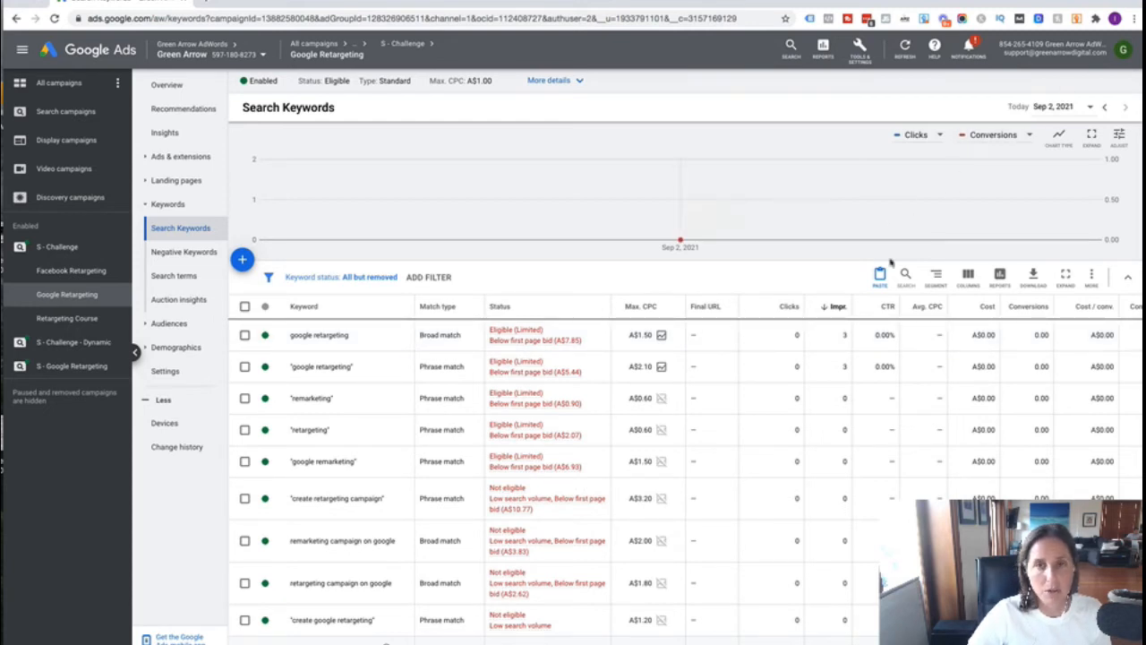
{"action": "mouse_move", "coordinate": [837, 275]}
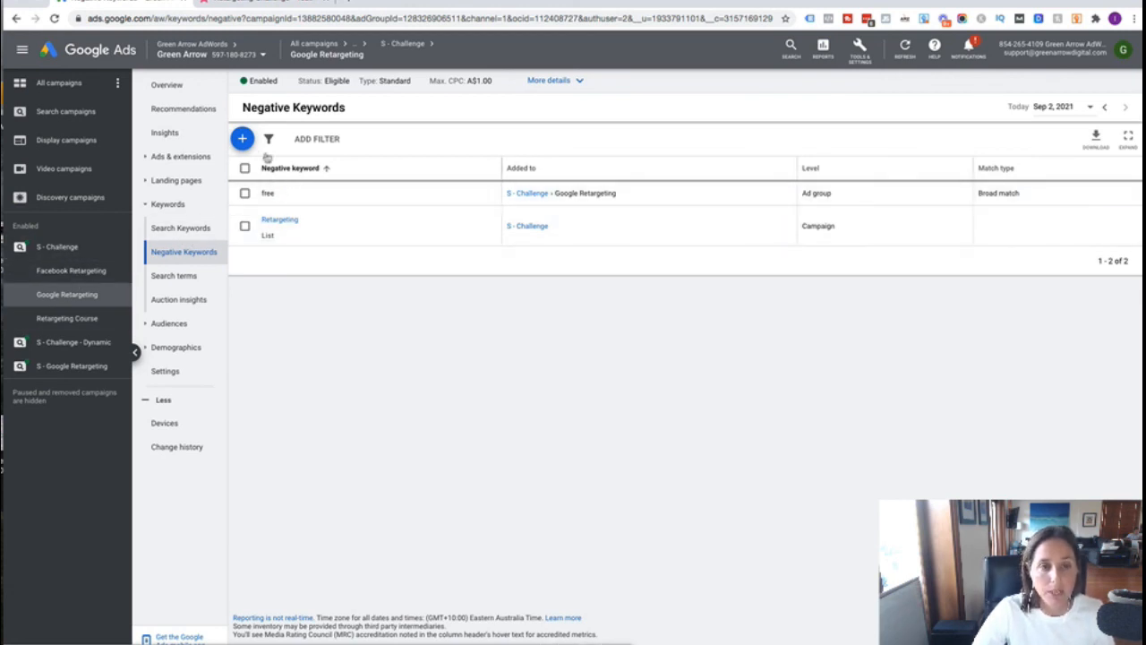
Start adding negative keywords with the blue + button.
{"action": "left_click", "coordinate": [238, 138]}
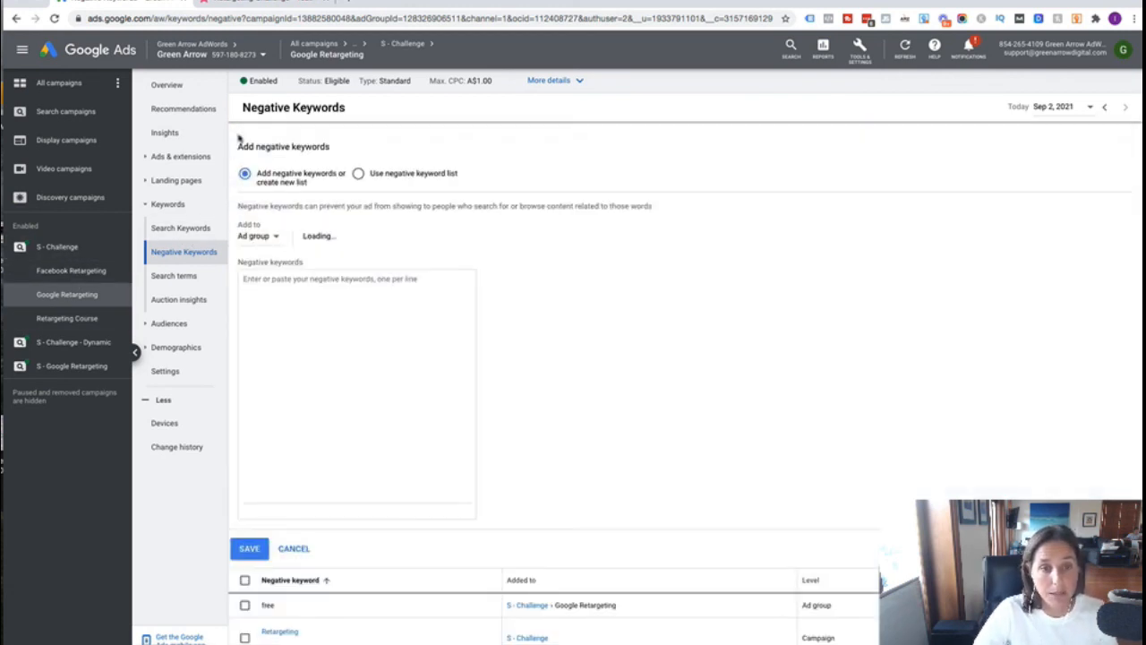